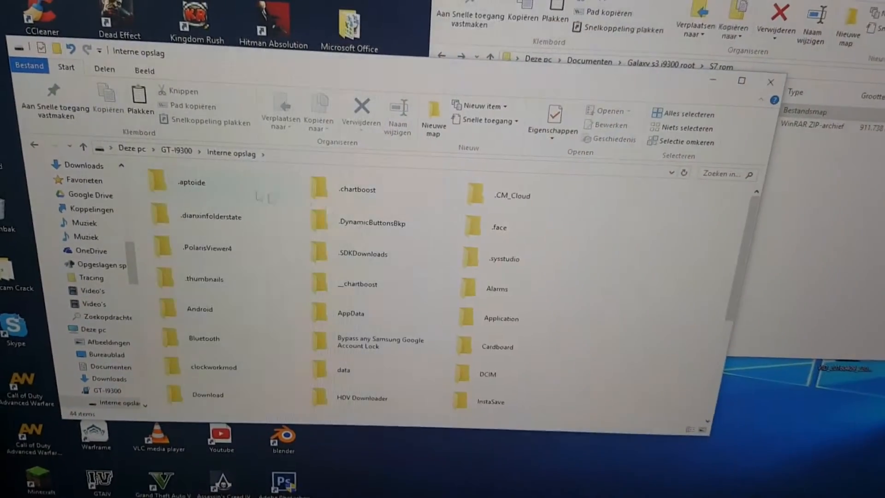
Navigate into the Rom folder on the GT-I9300 internal storage, showing the CyanogenMod and Open GApps zips.
{"action": "scroll", "scroll_direction": "down", "scroll_amount": 3}
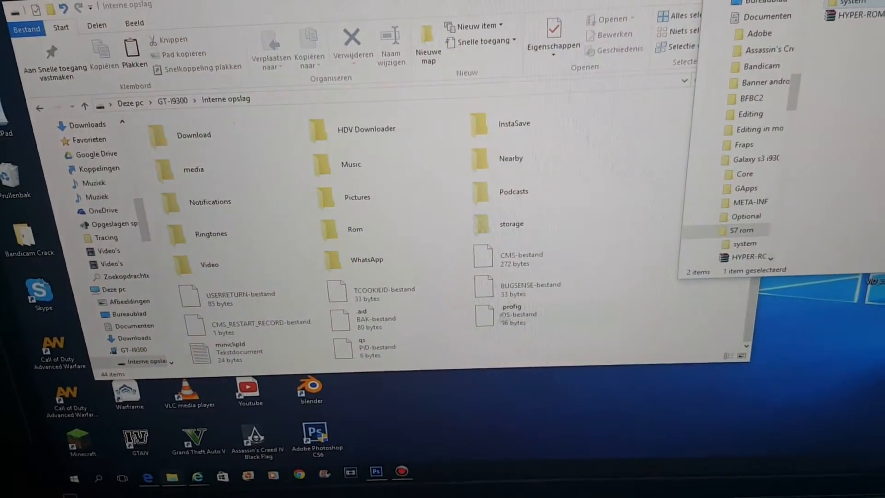
{"action": "right_click", "coordinate": [564, 317]}
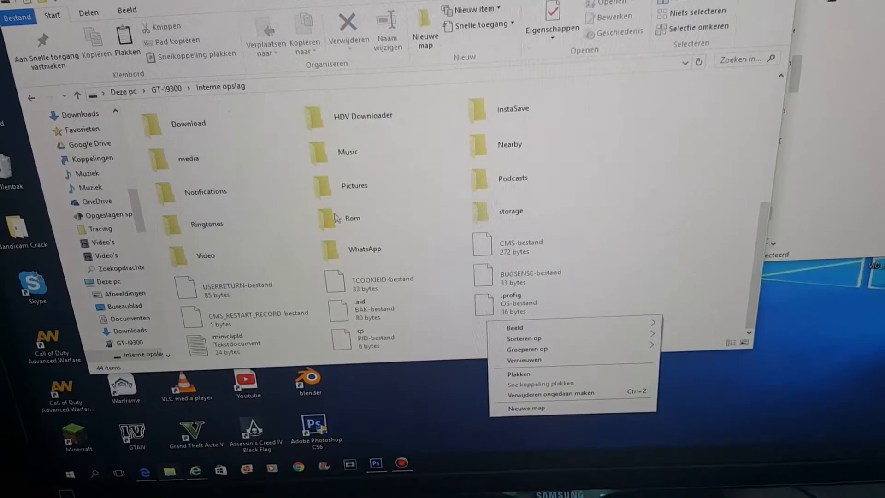
{"action": "double_click", "coordinate": [351, 218]}
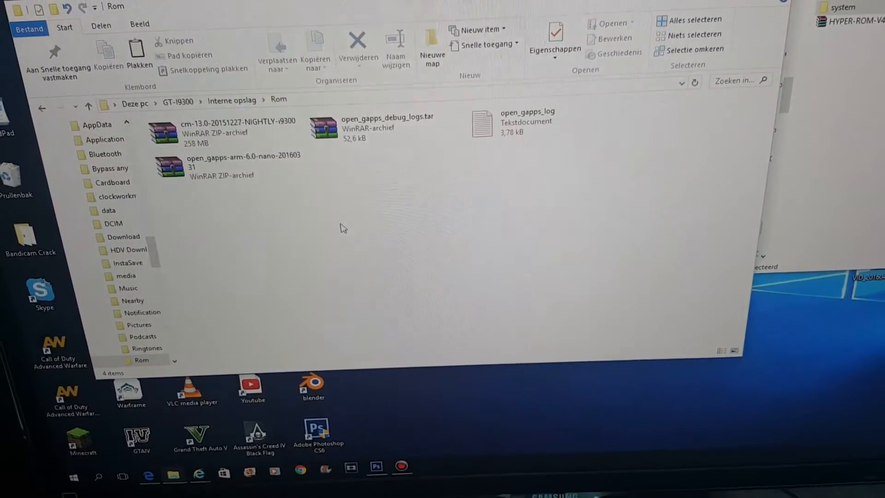